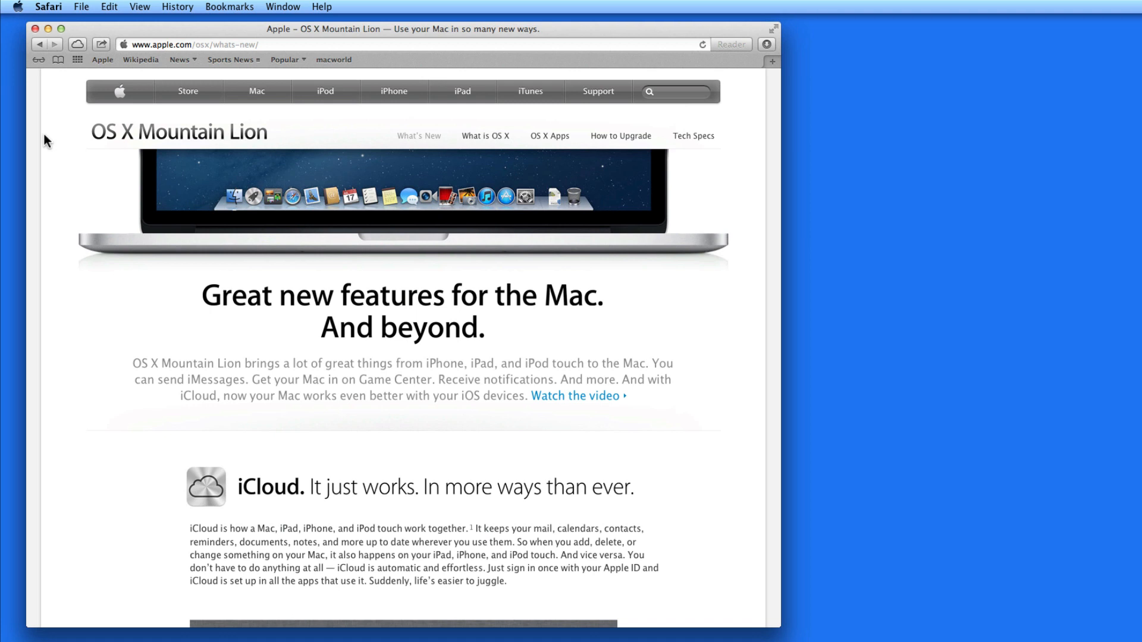
mouse_move(51, 211)
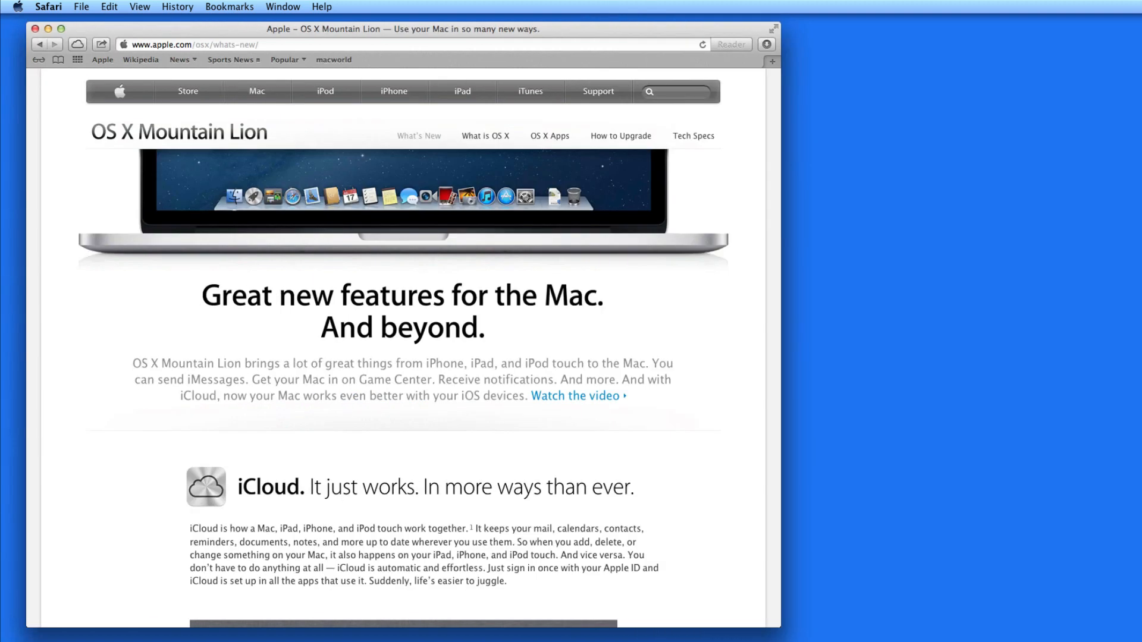
mouse_move(58, 533)
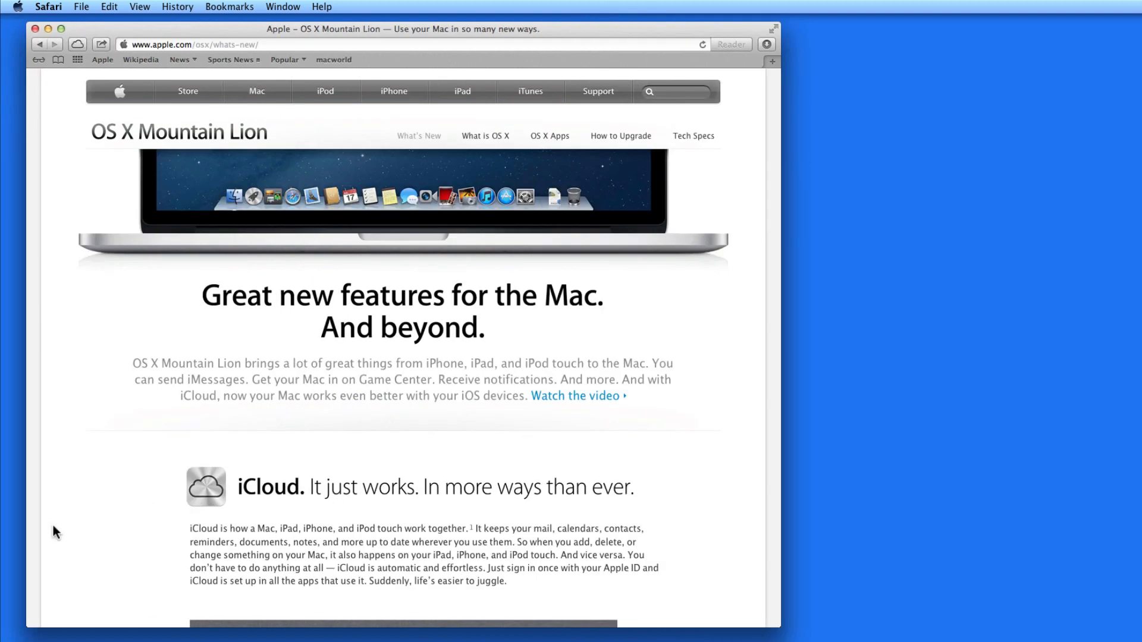
- Browse the iCloud feature panels, viewing Documents in the Cloud and returning to Easy Setup
scroll(down, 3)
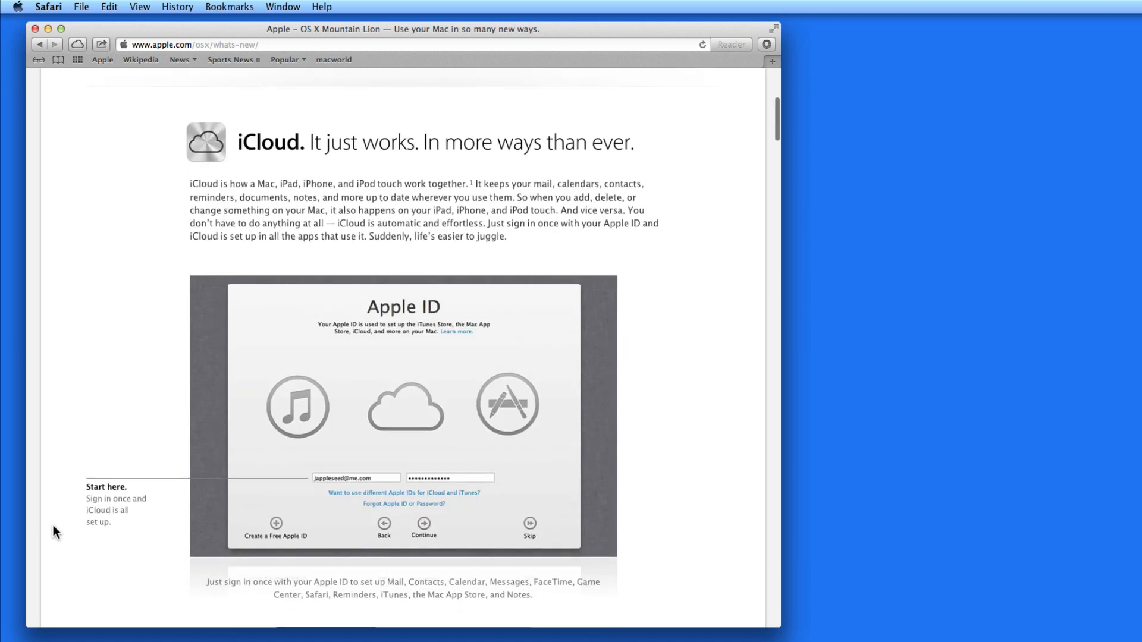
scroll(down, 3)
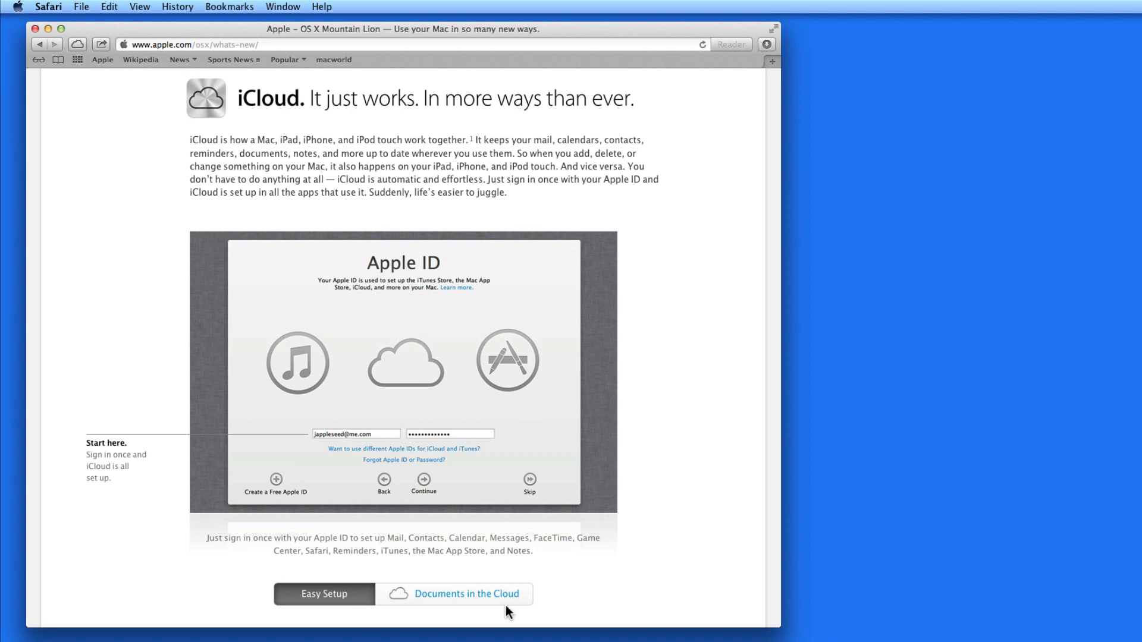
click(466, 593)
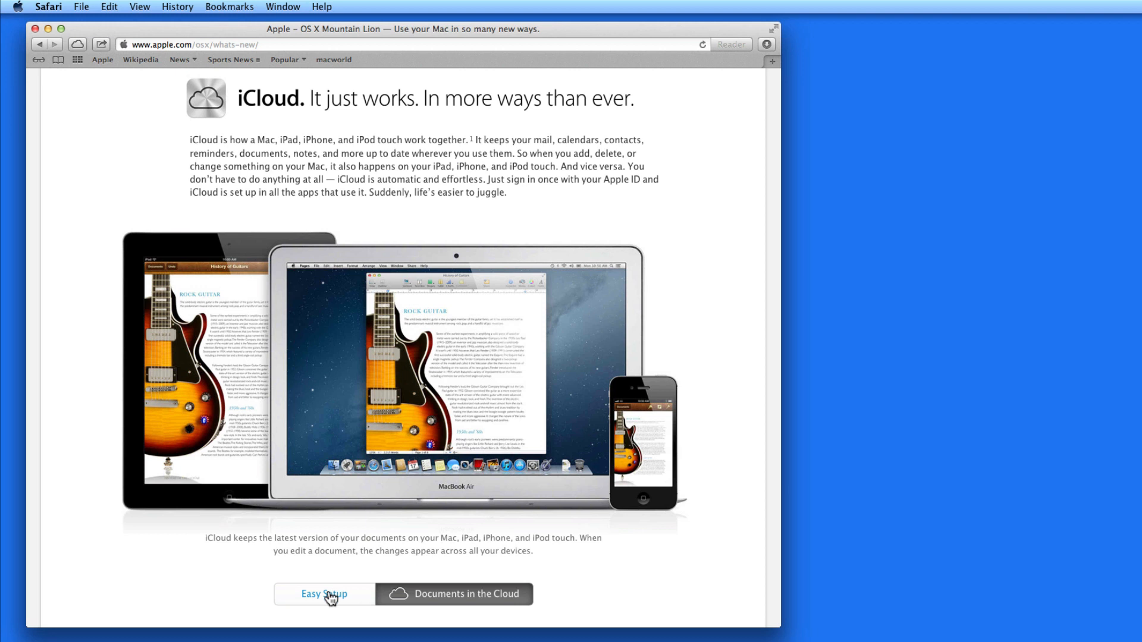
click(324, 593)
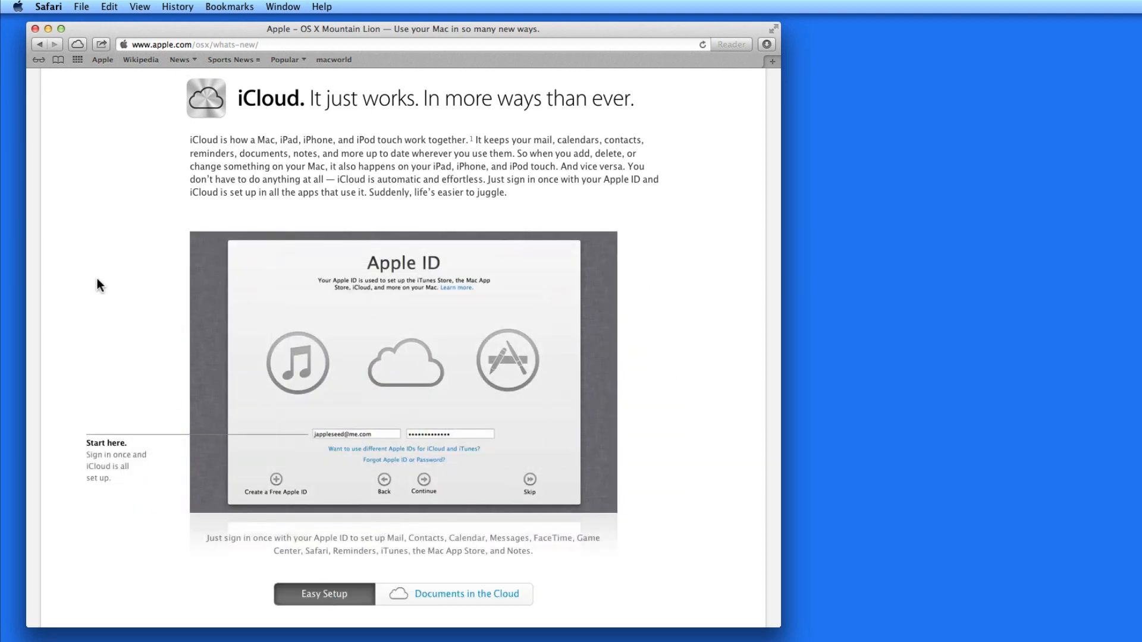
scroll(up, 3)
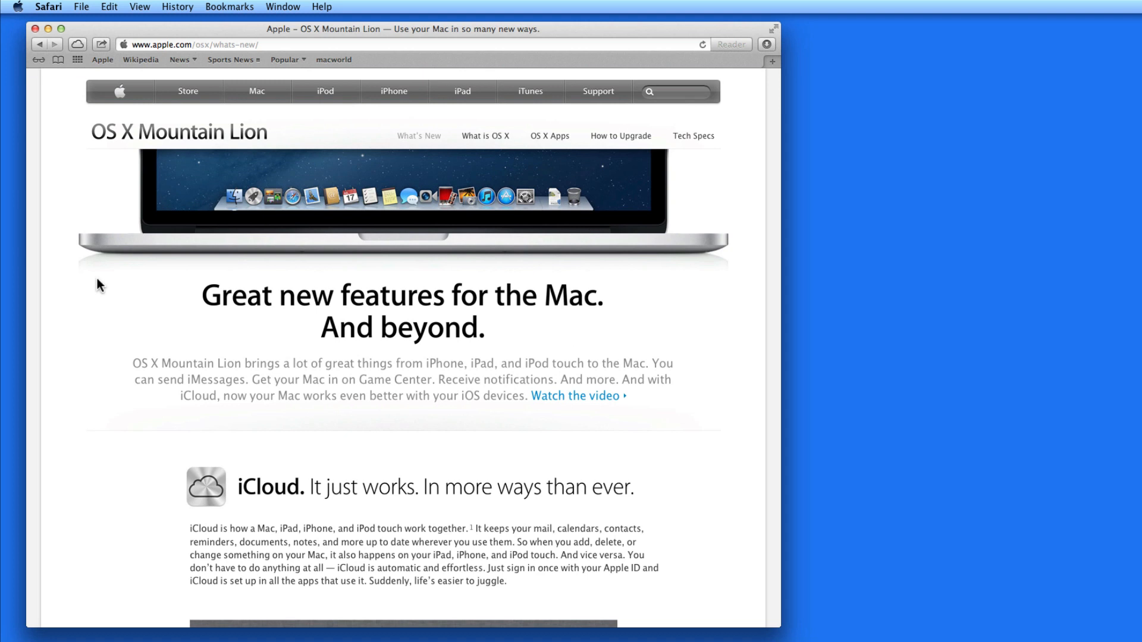
- Scroll the What's New page through Reminders, Notes and Notification Center to the Sharing section
scroll(down, 3)
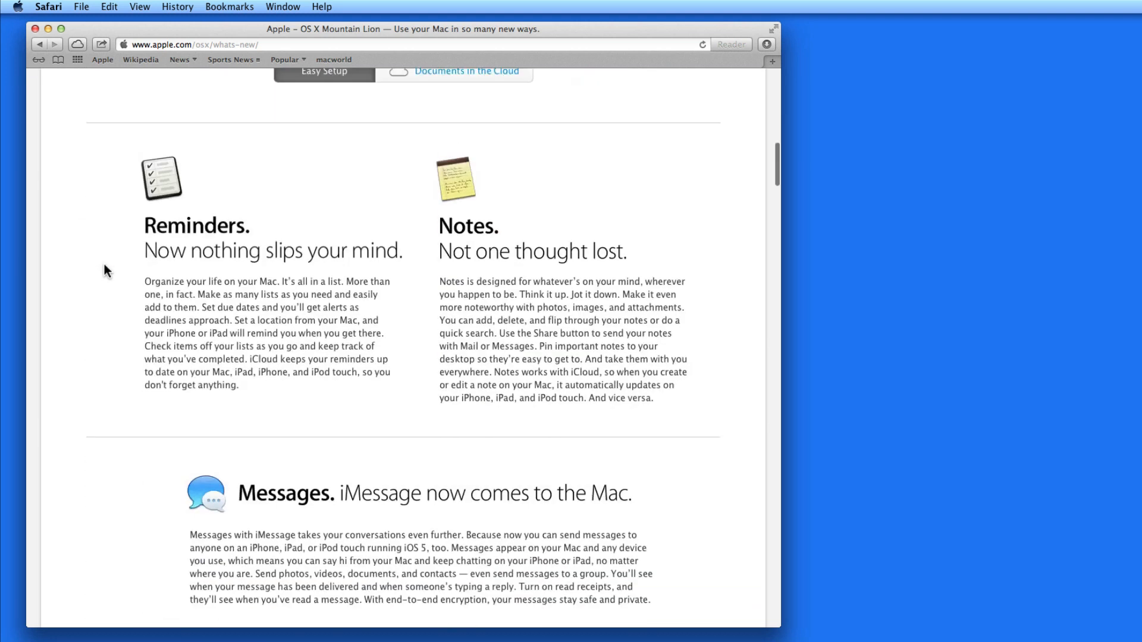
scroll(down, 3)
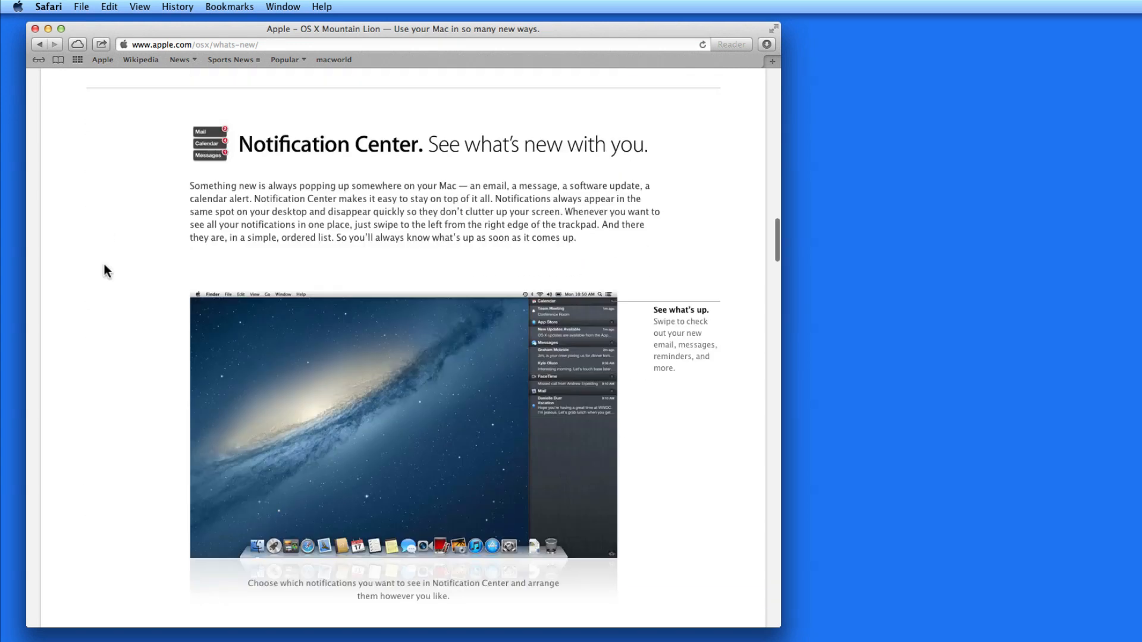
scroll(down, 3)
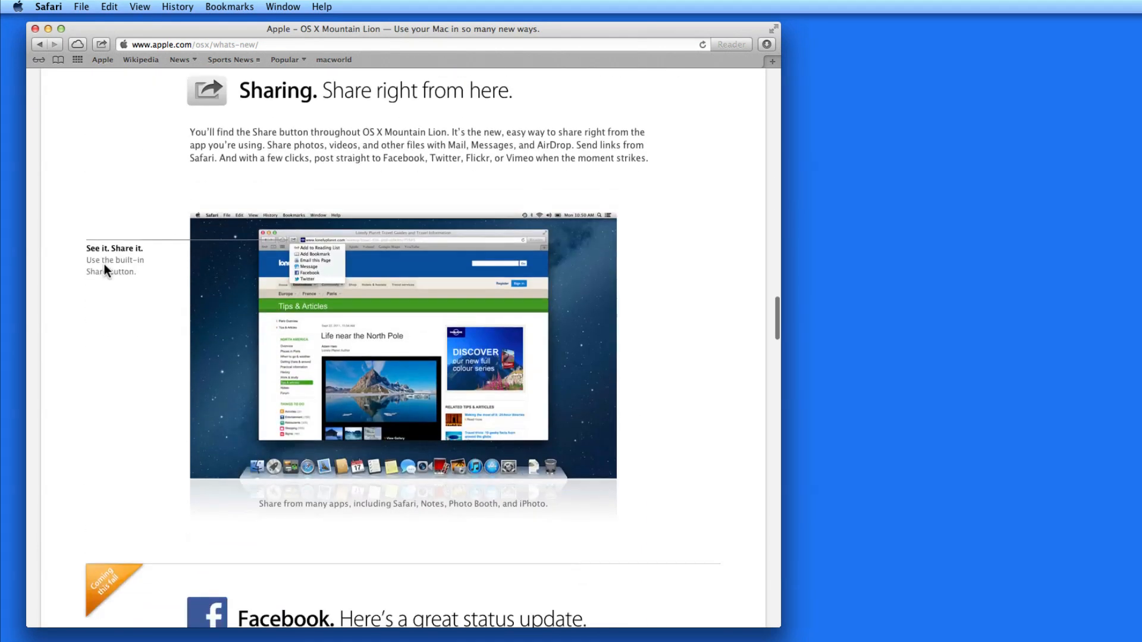
scroll(up, 3)
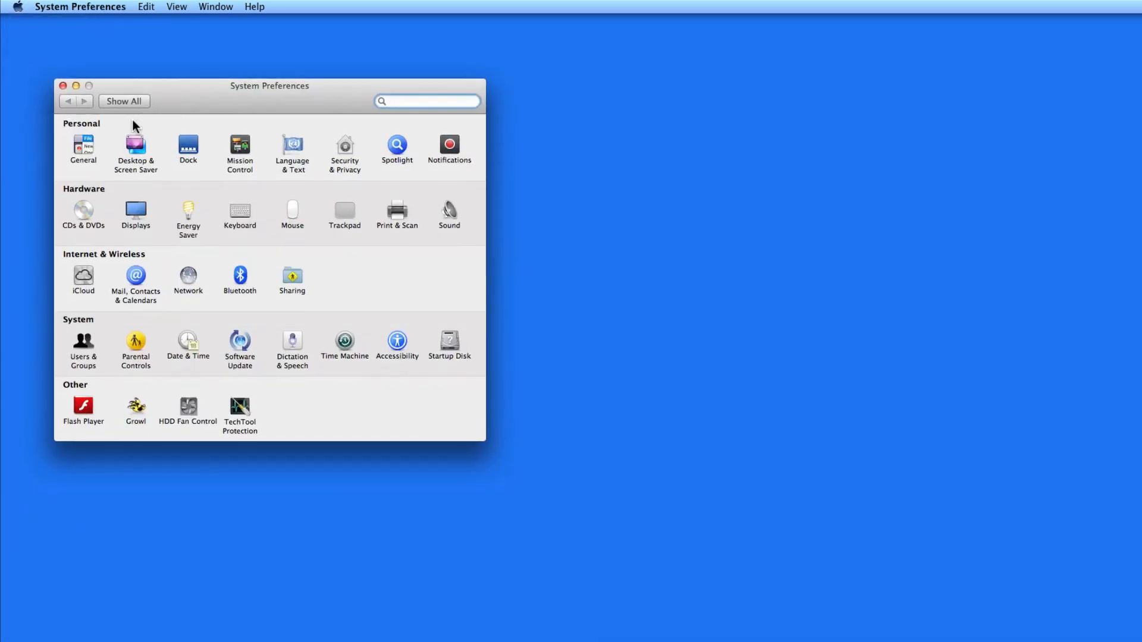
mouse_move(325, 230)
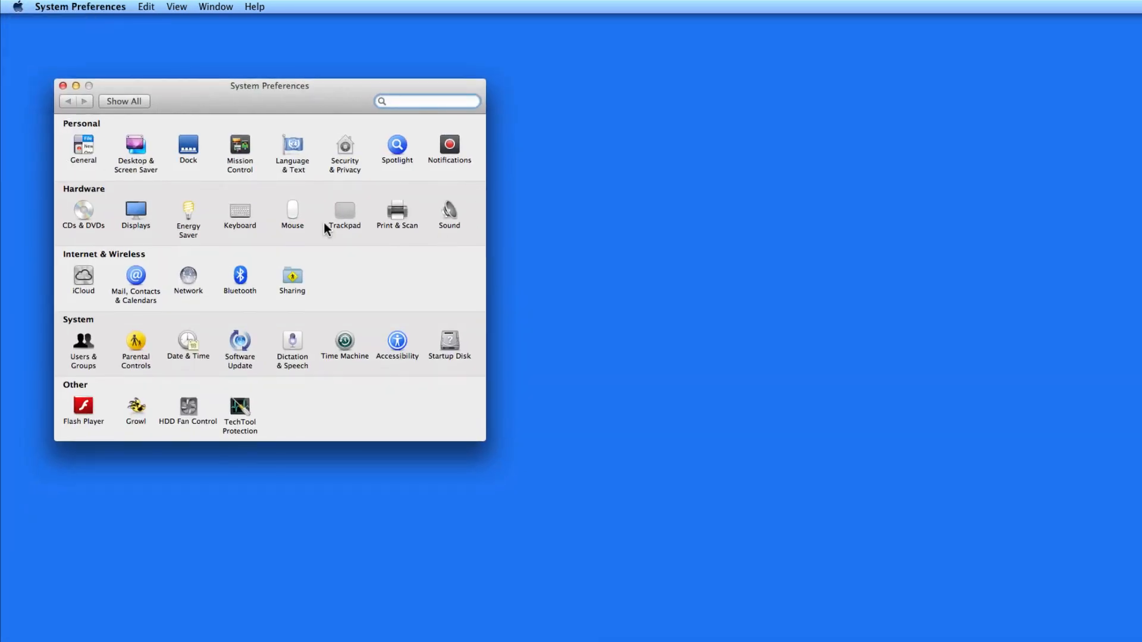
mouse_move(412, 373)
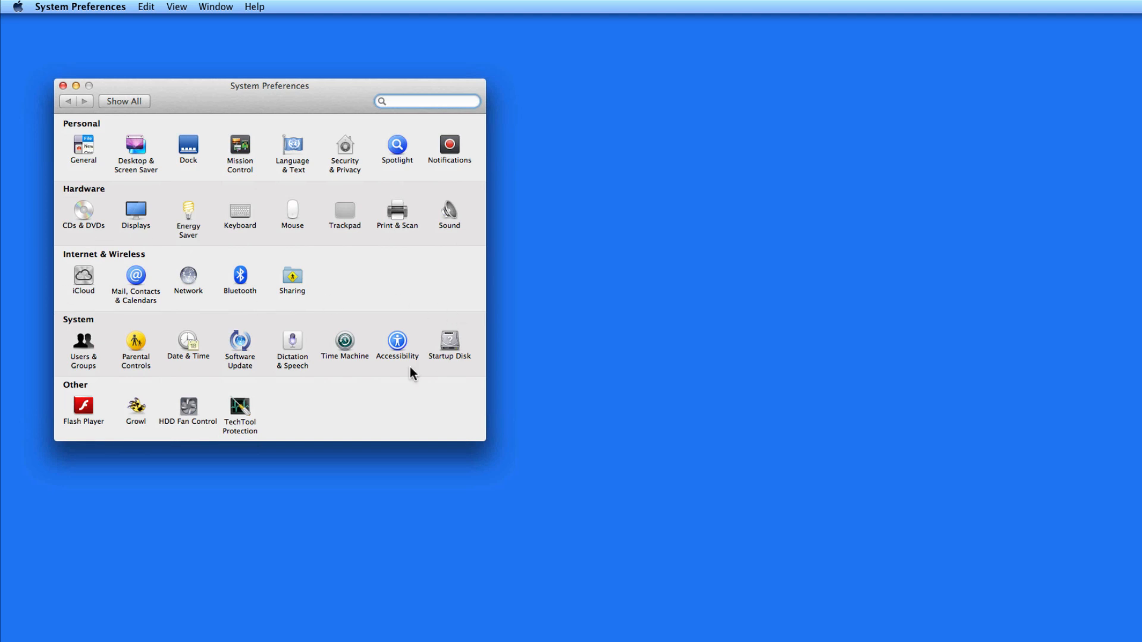
- Reposition the System Preferences window showing all preference categories on the desktop
drag(270, 86, 243, 54)
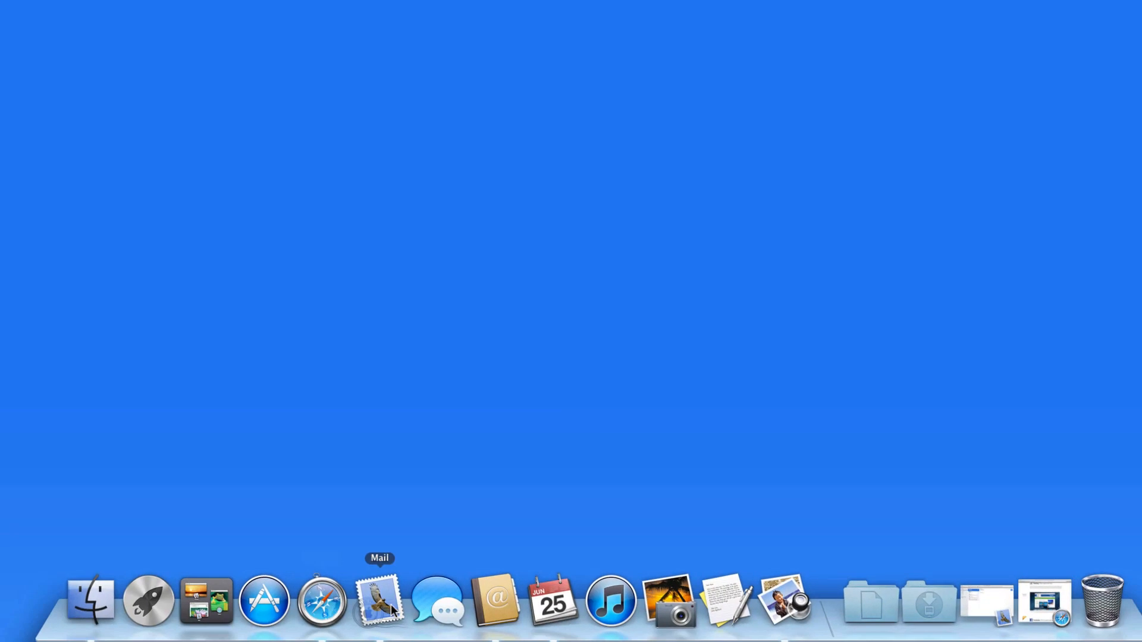
mouse_move(726, 601)
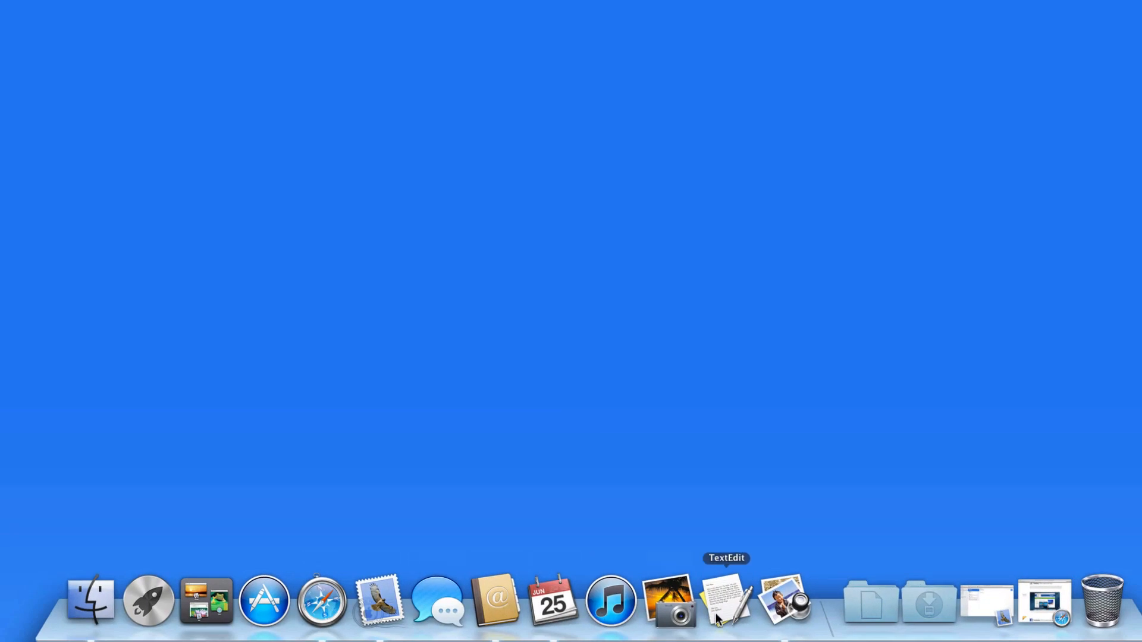
mouse_move(148, 600)
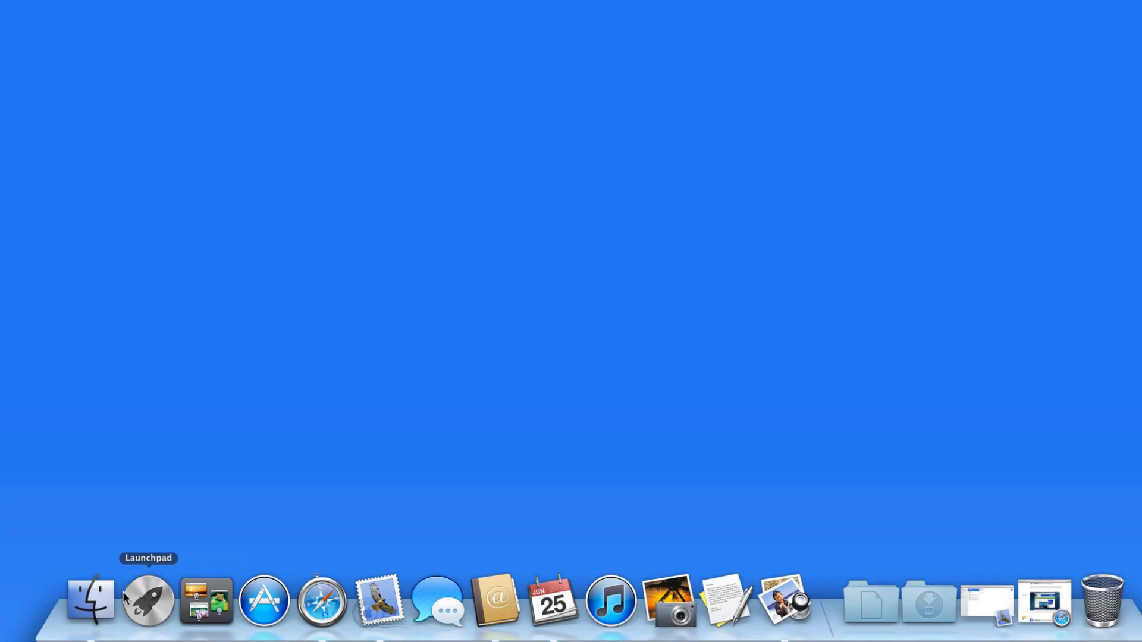
mouse_move(106, 406)
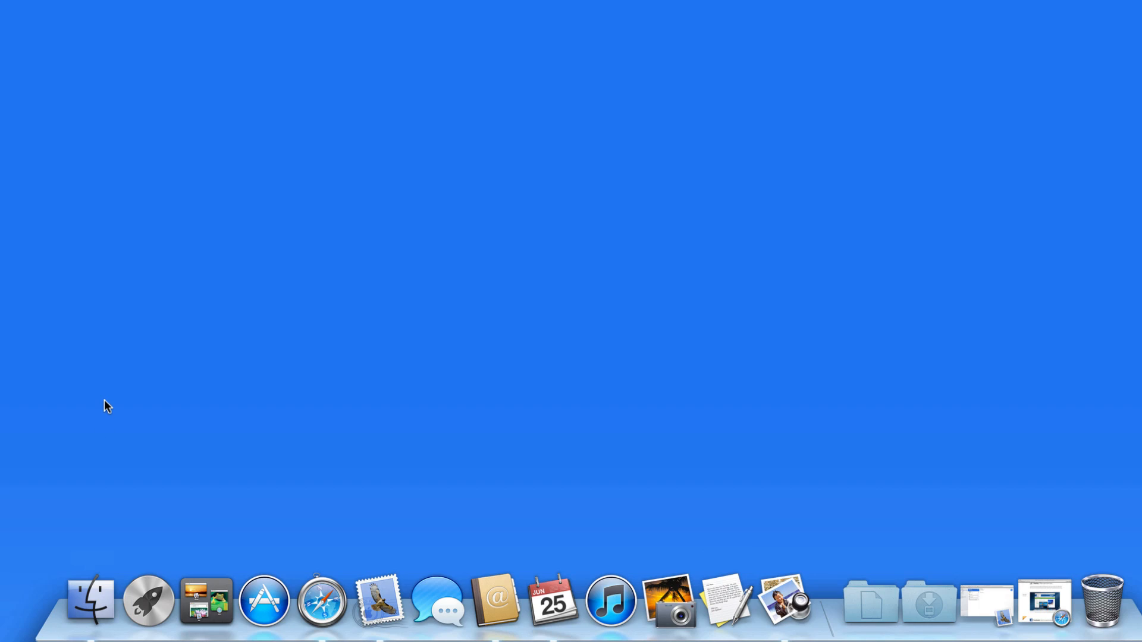